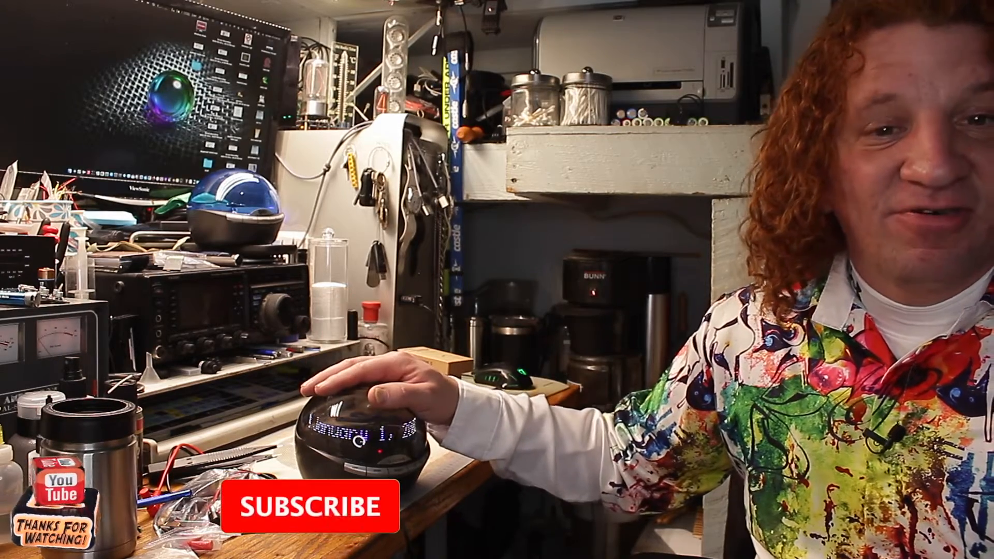
click(310, 506)
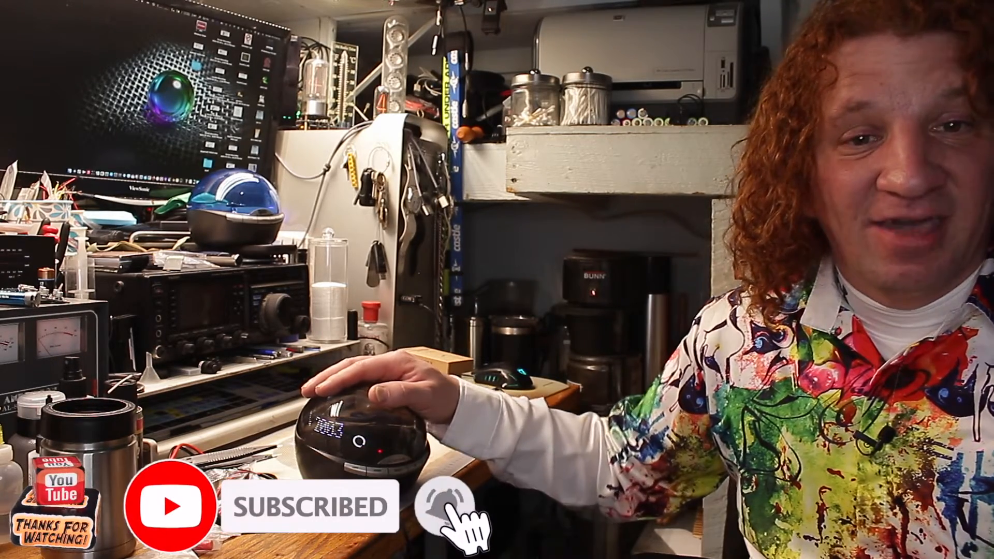